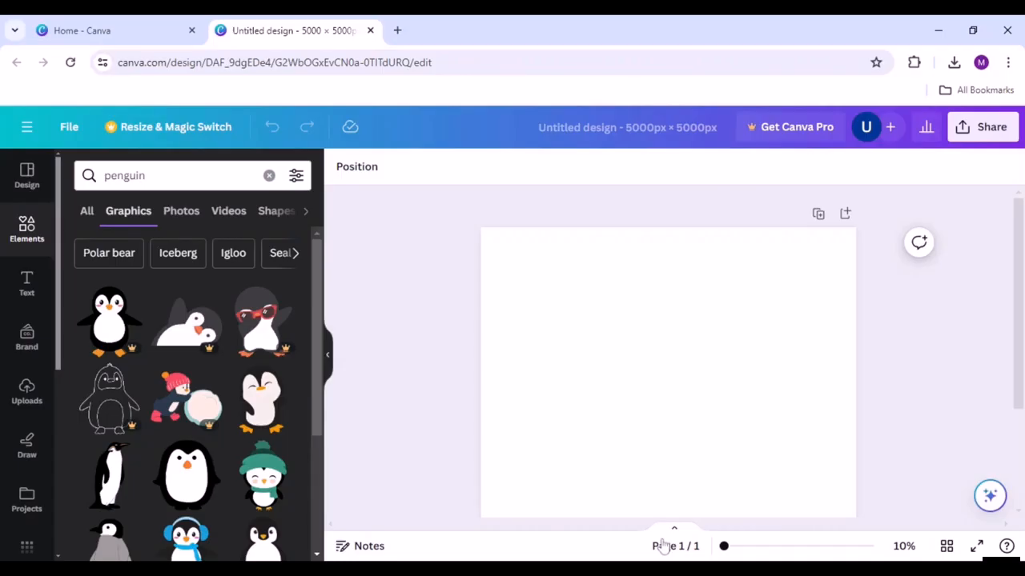
# - Browse the Elements results to add penguin and ice-cube graphics to the square design
pyautogui.scroll(-3)
pyautogui.write('ice')
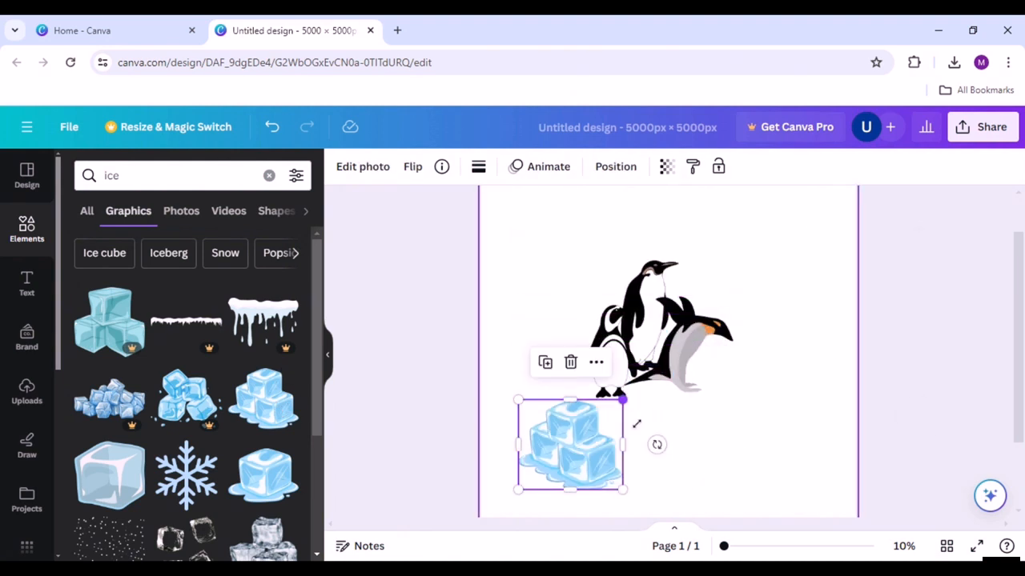
# - Send the enlarged ice cubes to the back so the penguins perch on the ice block
pyautogui.rightClick(570, 446)
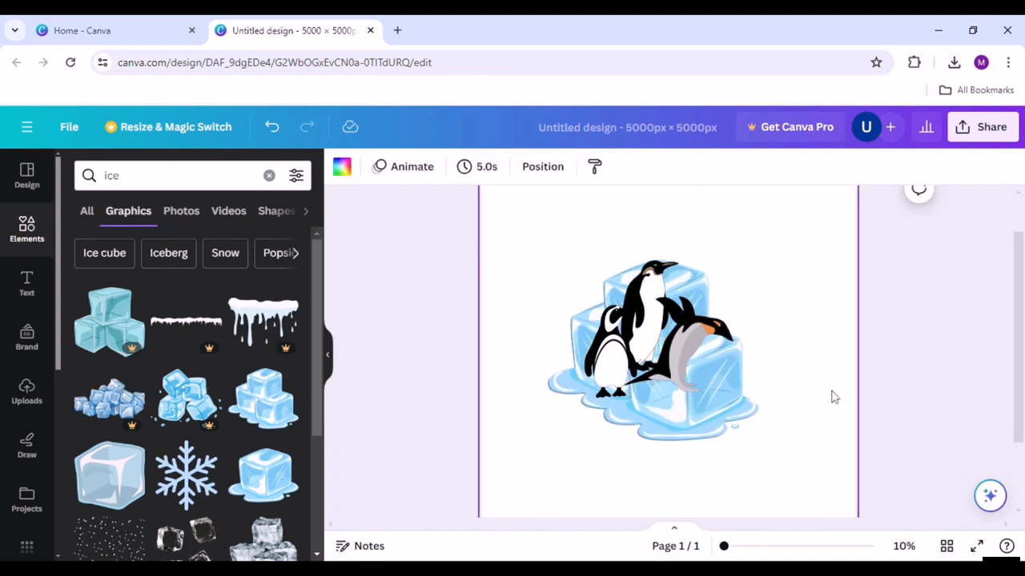
# - Browse the Printify women's T-shirts catalog listings
pyautogui.click(112, 30)
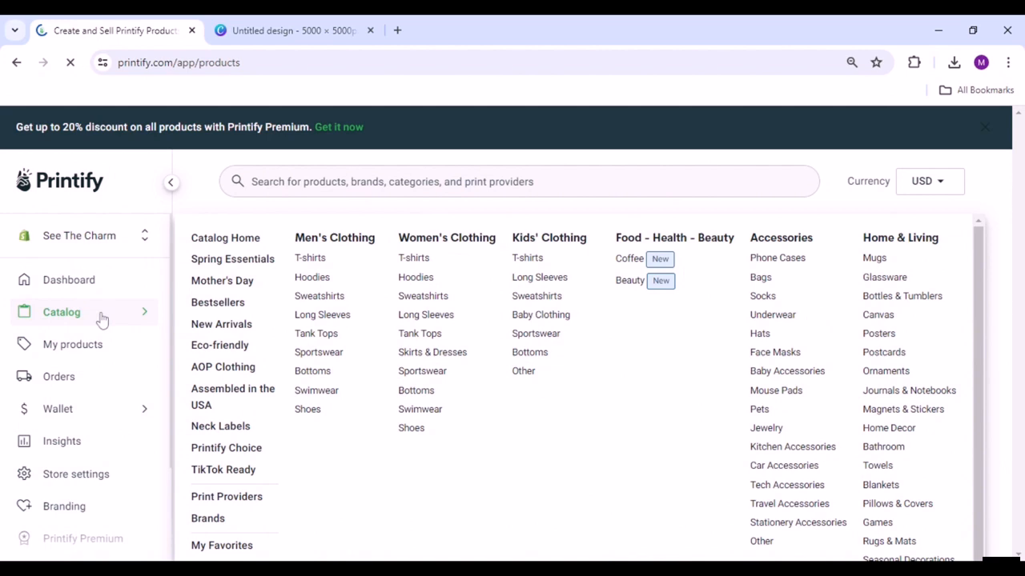
pyautogui.click(414, 256)
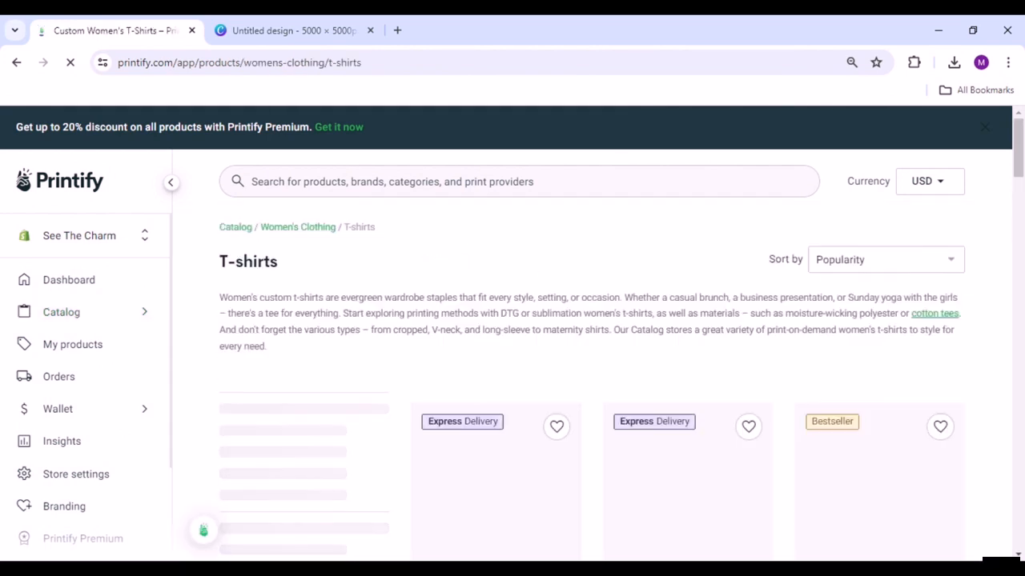
pyautogui.scroll(-3)
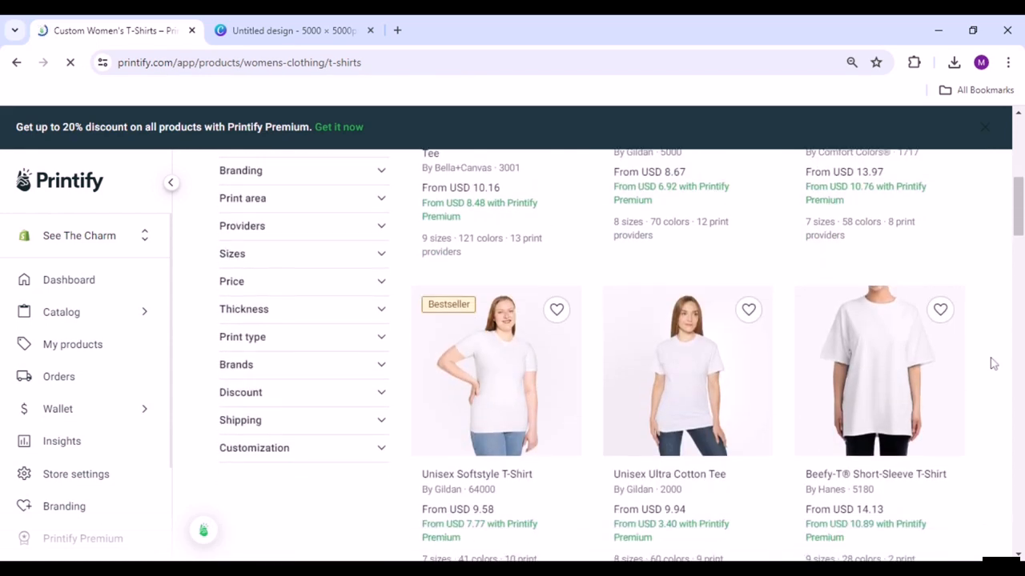
# - Browse the women's Skirts & Dresses catalog listings
pyautogui.click(61, 310)
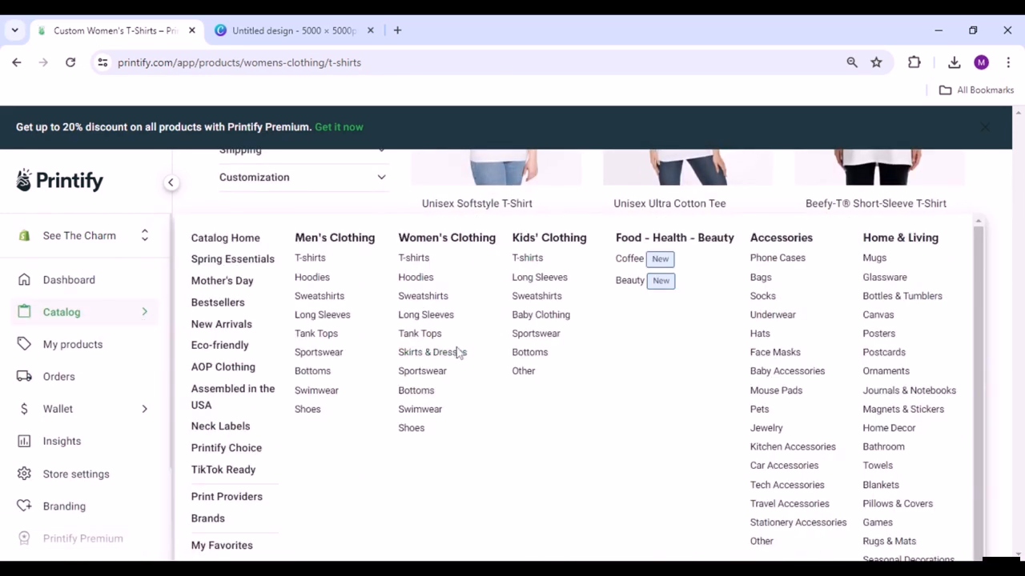
pyautogui.click(432, 352)
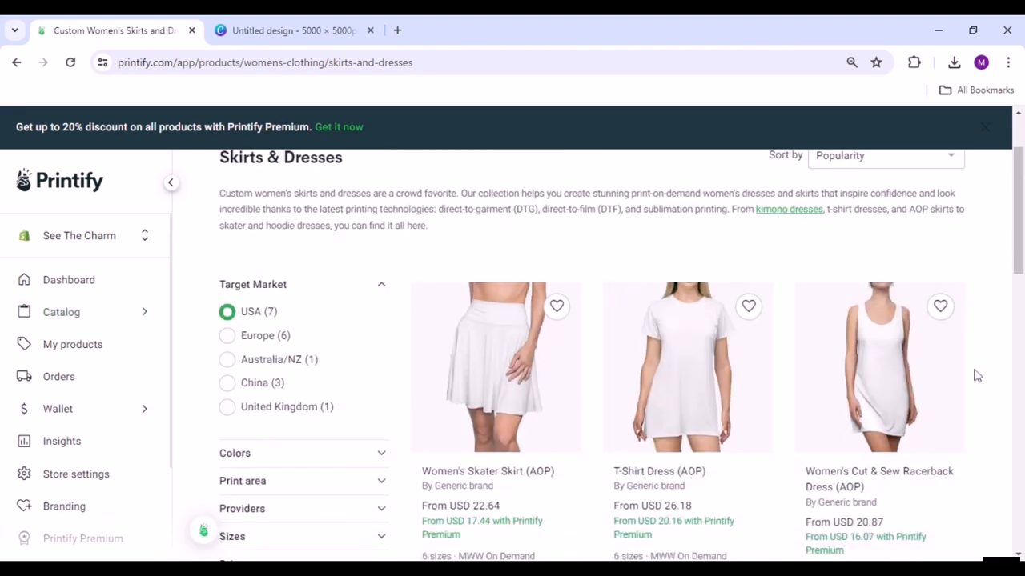
pyautogui.scroll(-3)
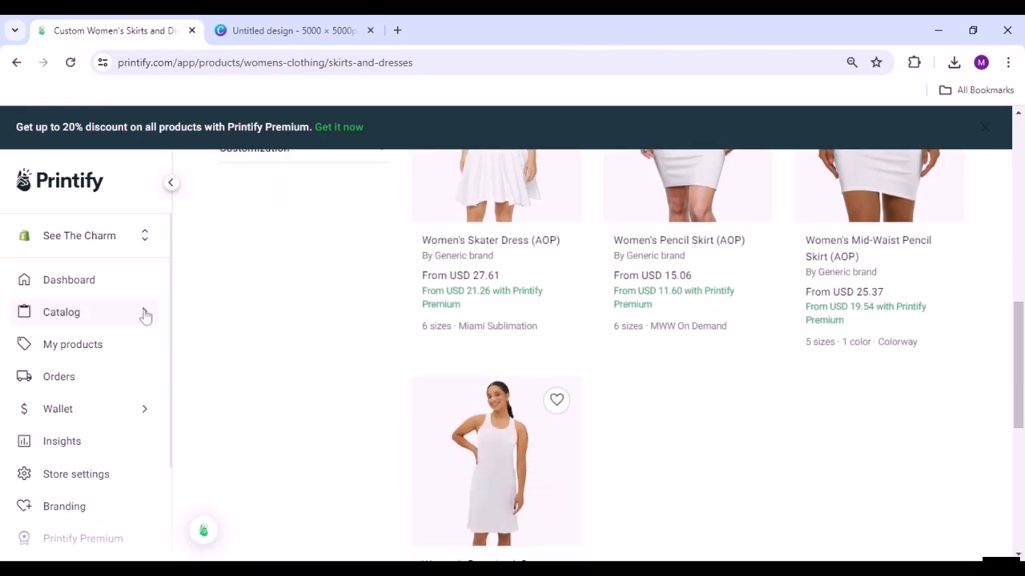
pyautogui.click(61, 312)
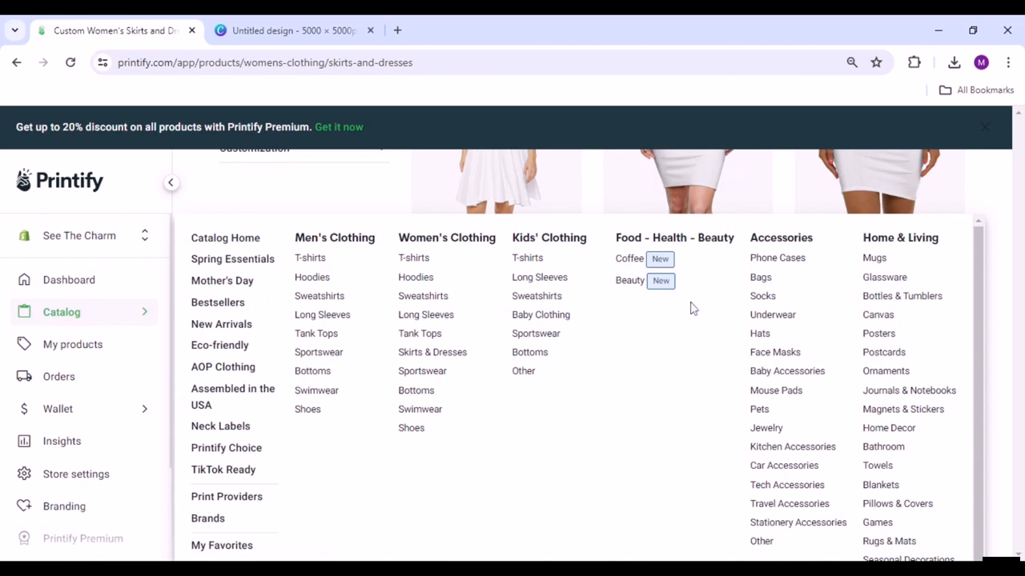
# - Browse the Accessories Bags catalog listings
pyautogui.click(759, 277)
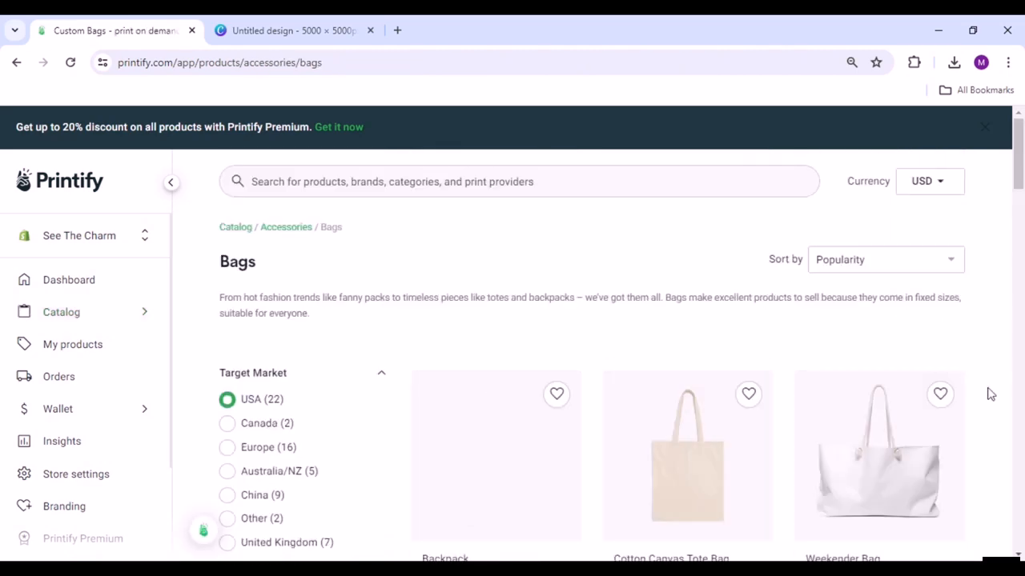
pyautogui.scroll(-3)
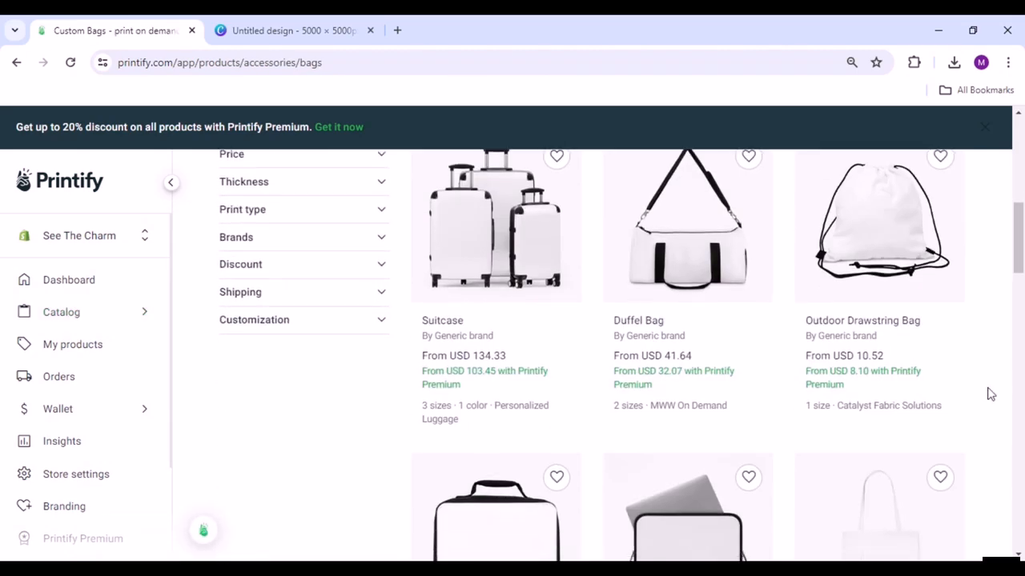
pyautogui.click(61, 312)
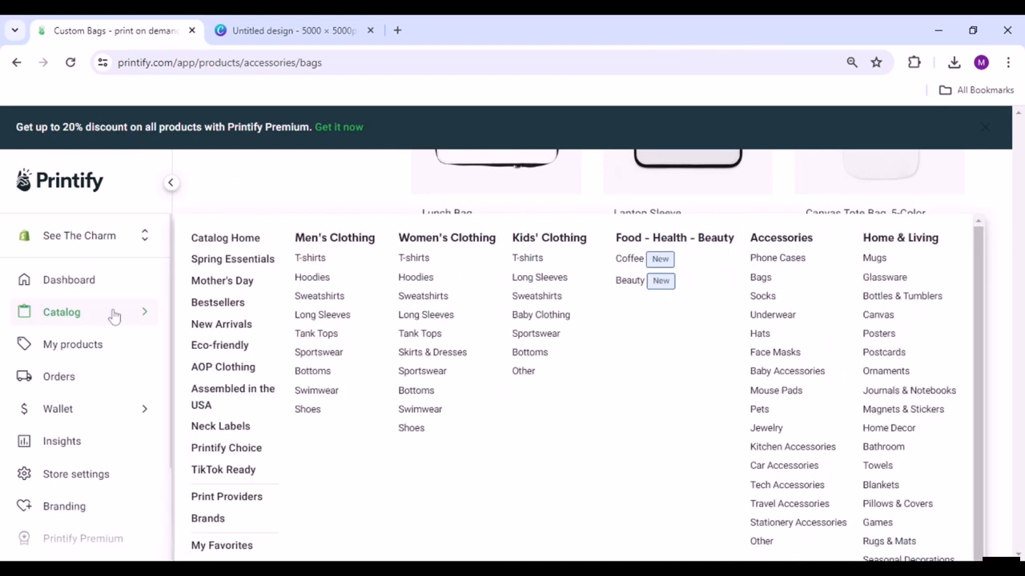
pyautogui.moveTo(877, 334)
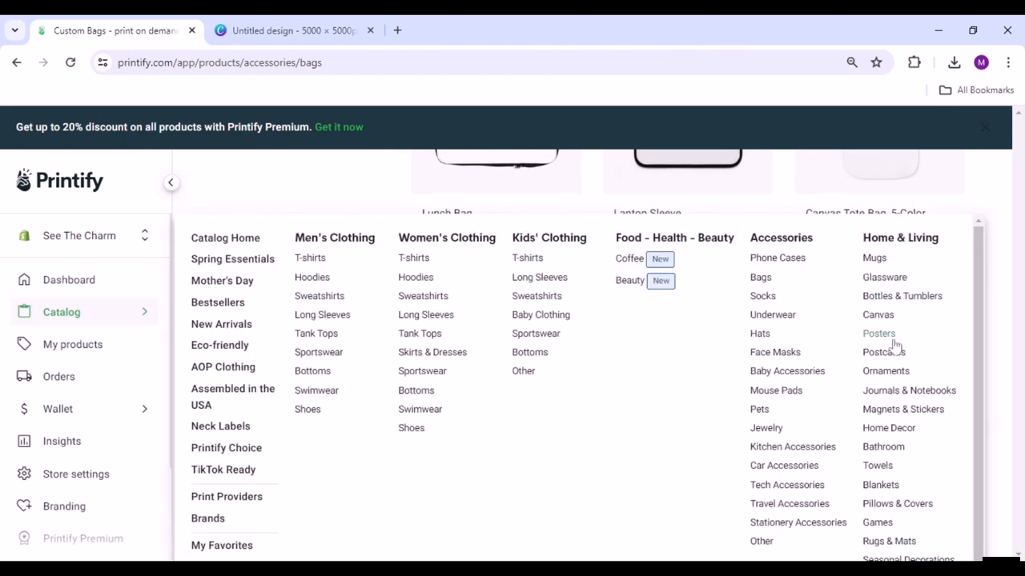
# - Browse the Home & Living Home Decor catalog listings
pyautogui.click(889, 427)
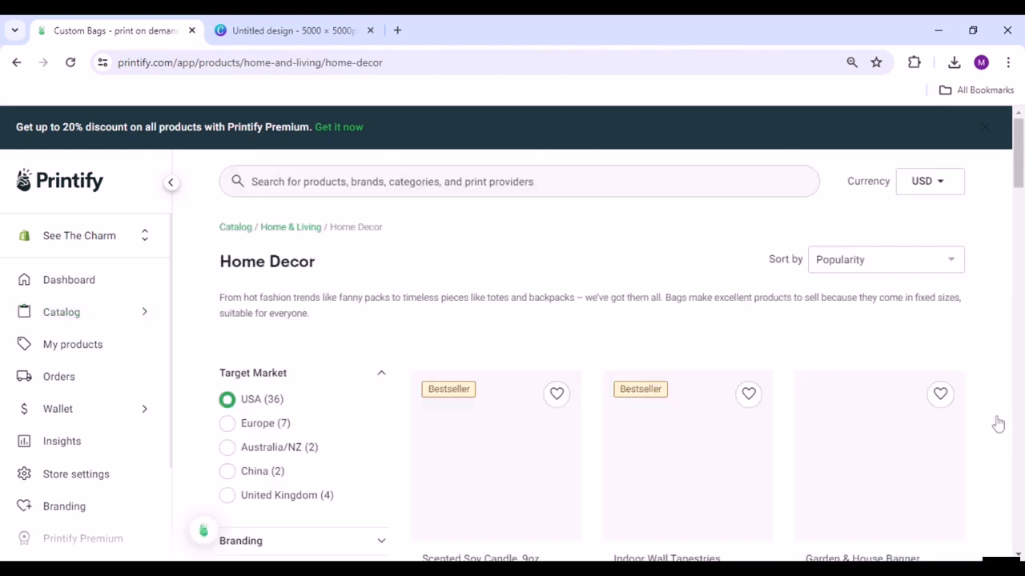
pyautogui.scroll(-3)
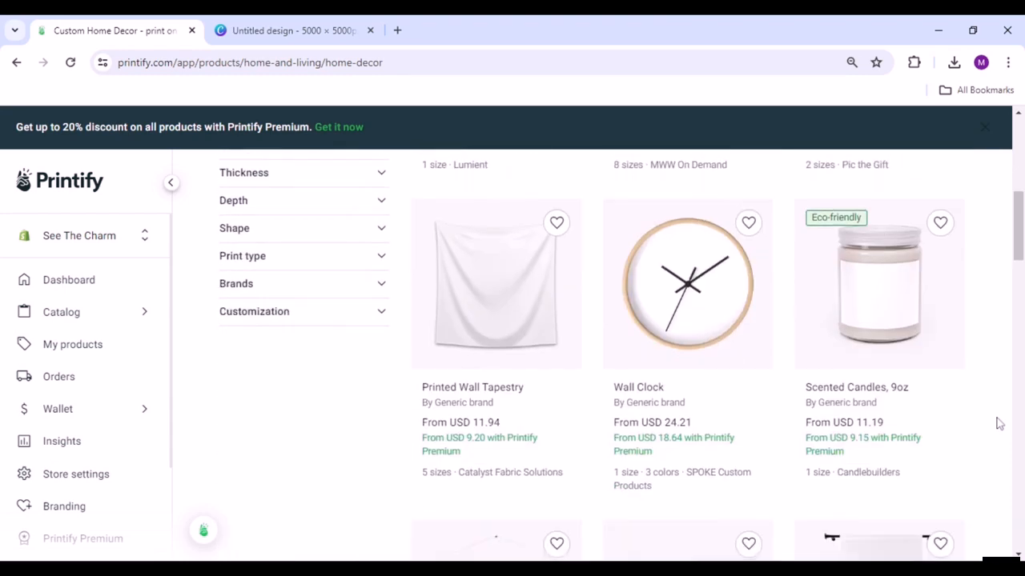
pyautogui.scroll(-3)
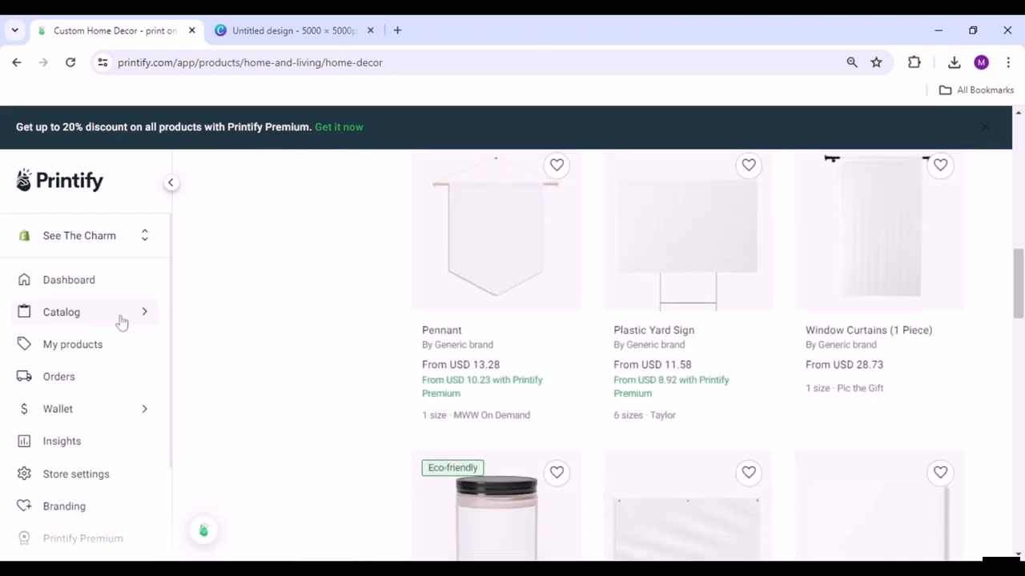
# - Browse the Blankets catalog listings
pyautogui.click(61, 312)
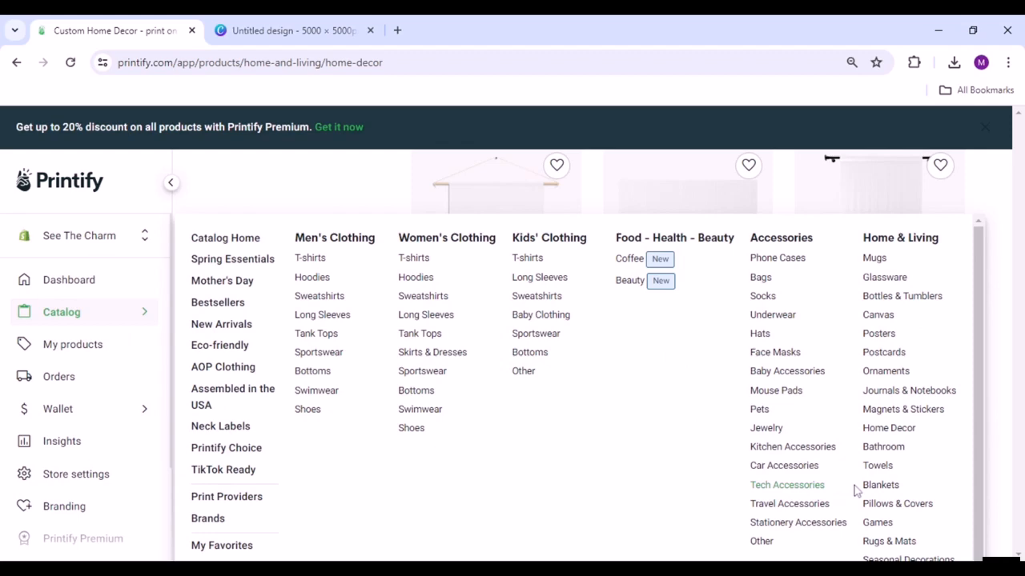
pyautogui.click(881, 484)
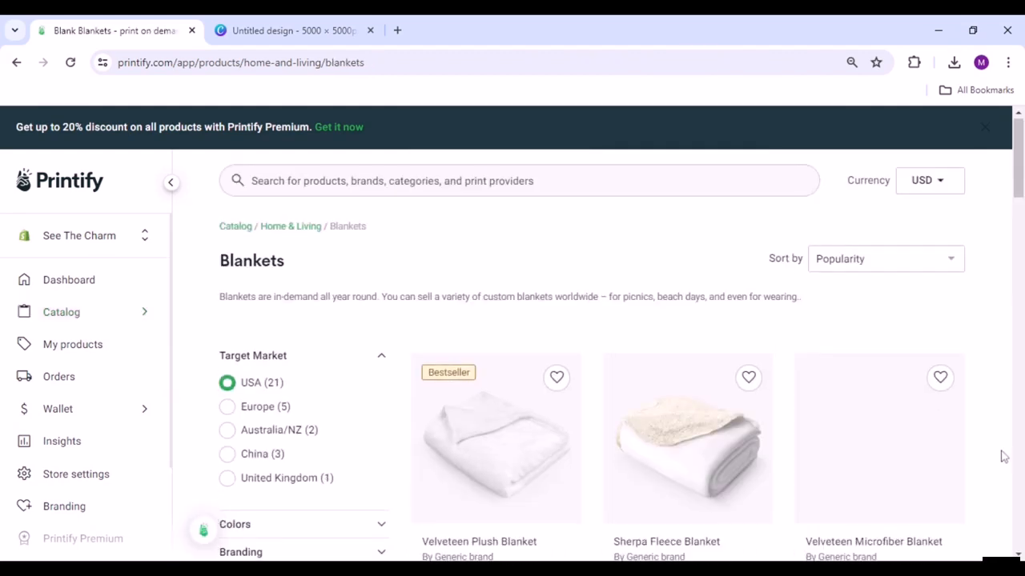
pyautogui.scroll(-3)
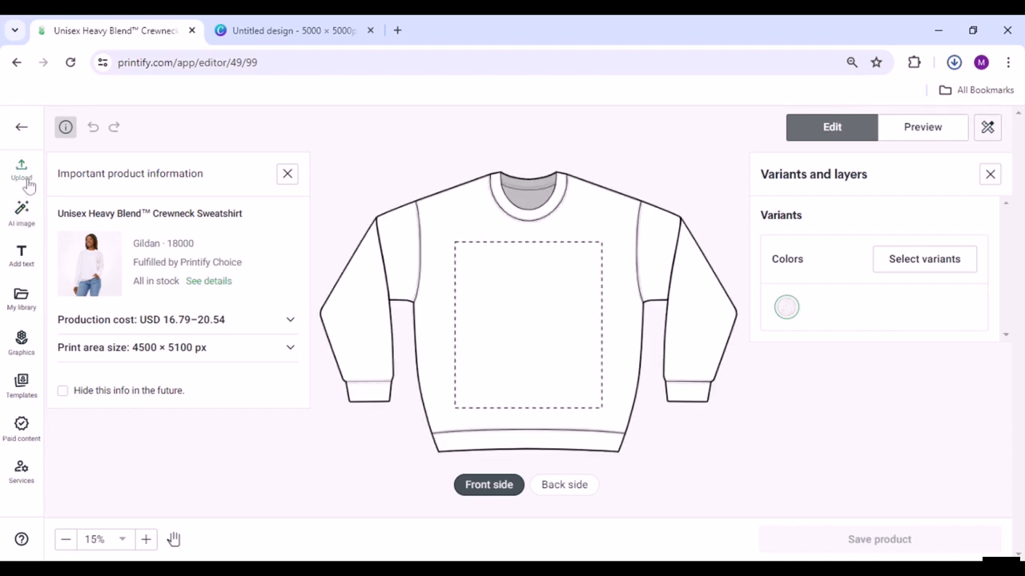
# - Upload the penguin PNG onto the front of the Unisex Heavy Blend crewneck sweatshirt
pyautogui.click(21, 170)
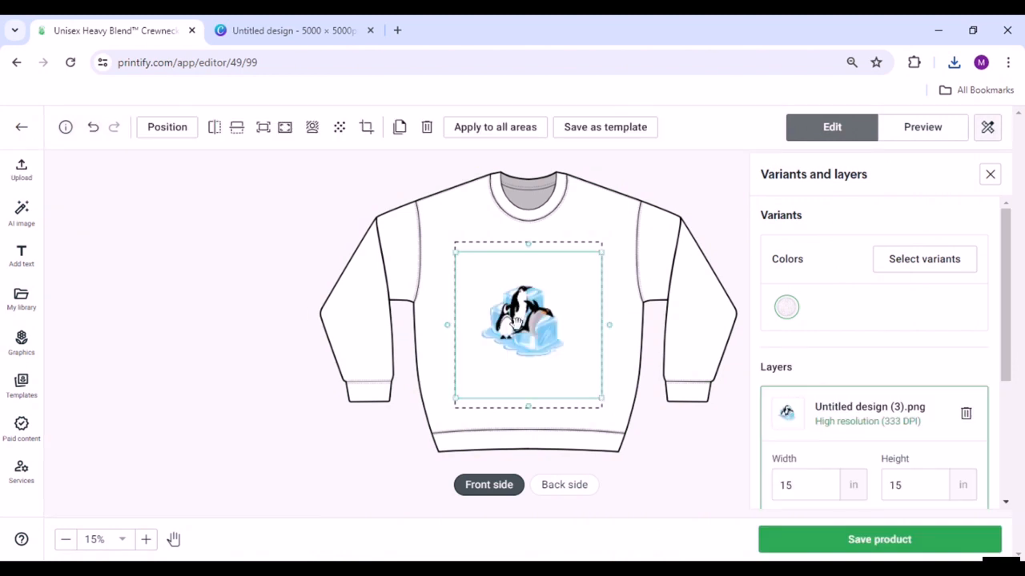
# - Scale the penguin design to about 24.7 inches wide, centred on the chest
pyautogui.moveTo(602, 397); pyautogui.dragTo(671, 463)
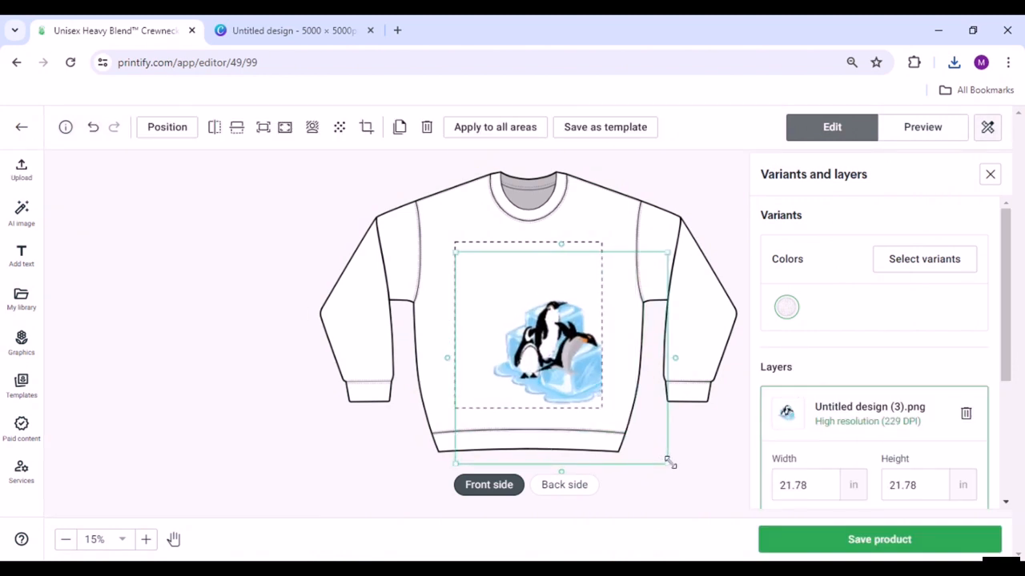
pyautogui.moveTo(669, 461); pyautogui.dragTo(637, 417)
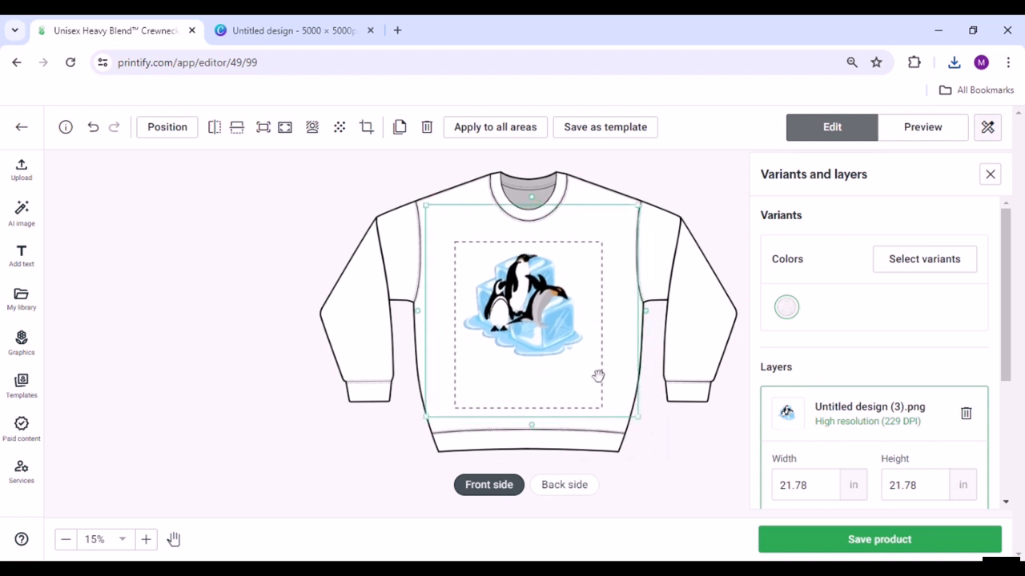
pyautogui.moveTo(637, 416); pyautogui.dragTo(665, 445)
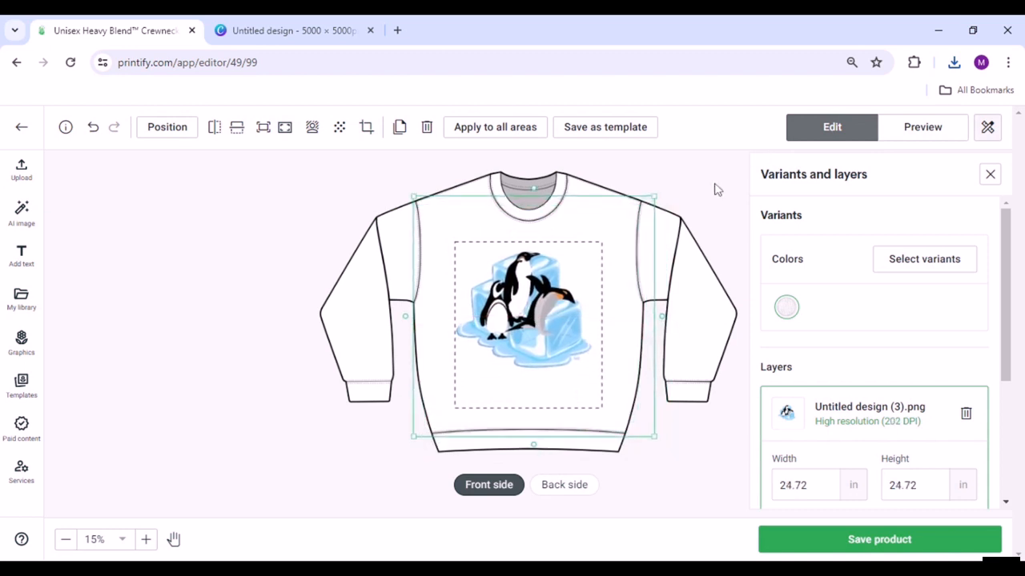
# - Preview the sweatshirt on the Person 1 and Person 2 mockups
pyautogui.click(922, 127)
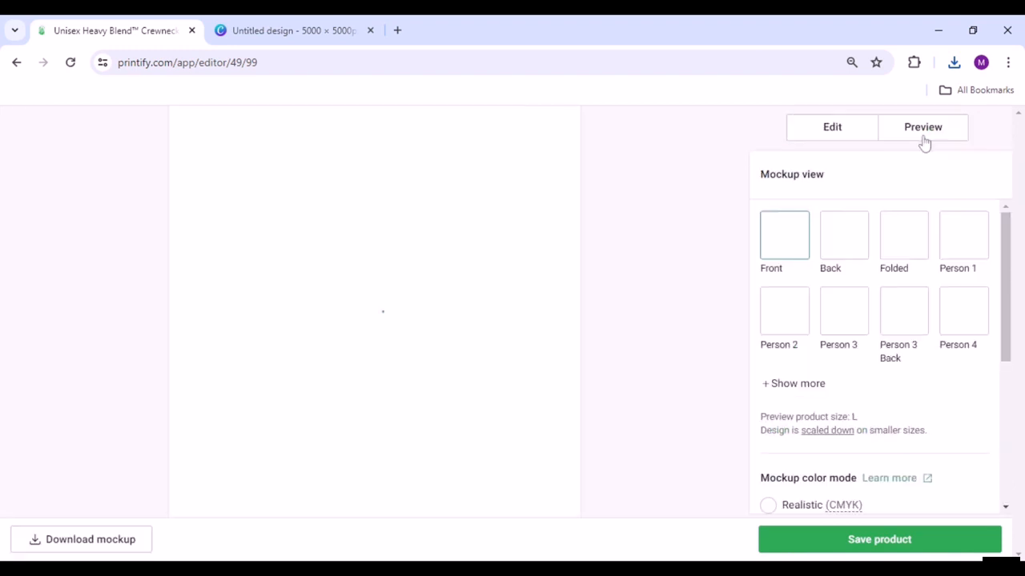
pyautogui.click(923, 127)
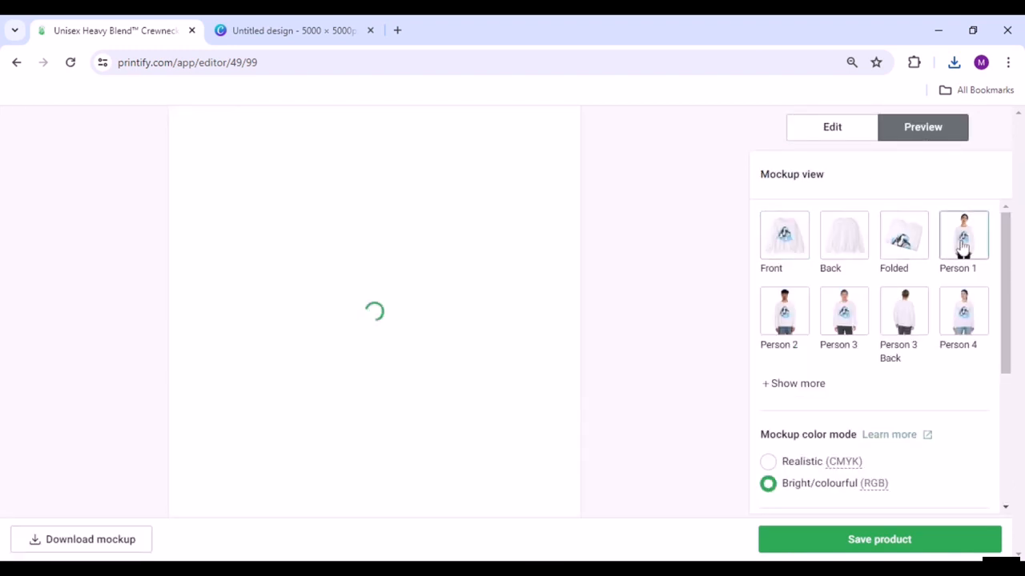
pyautogui.click(785, 312)
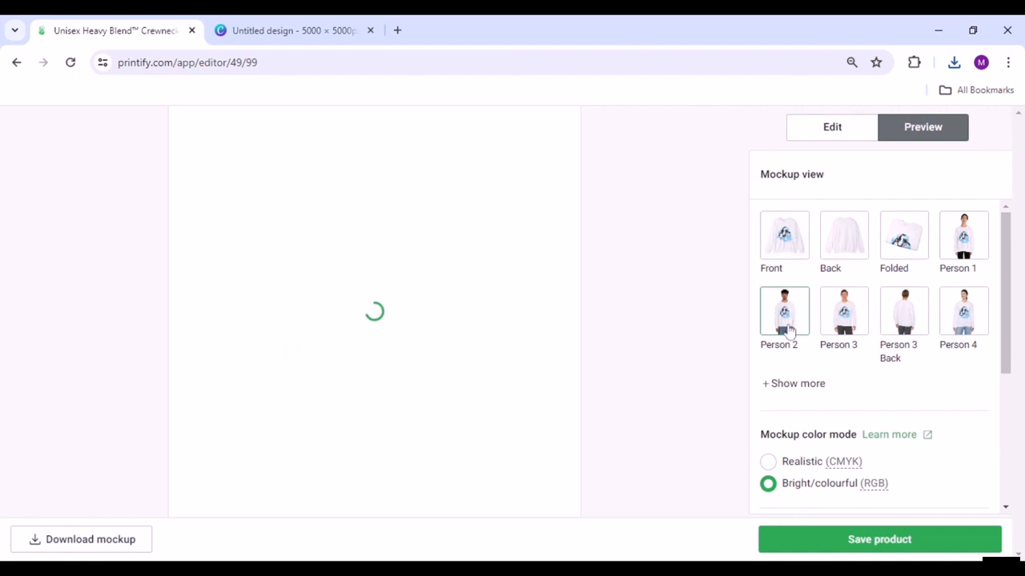